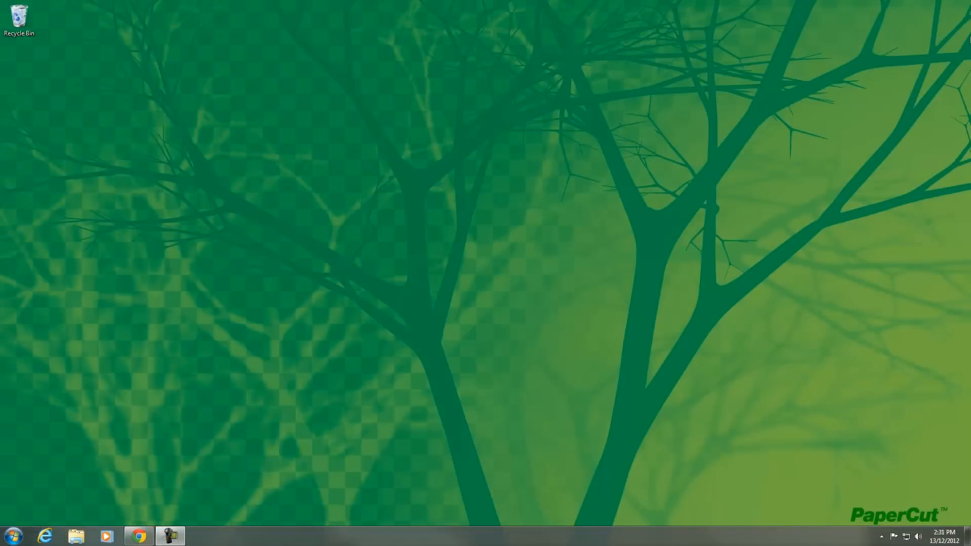
pyautogui.moveTo(631, 48)
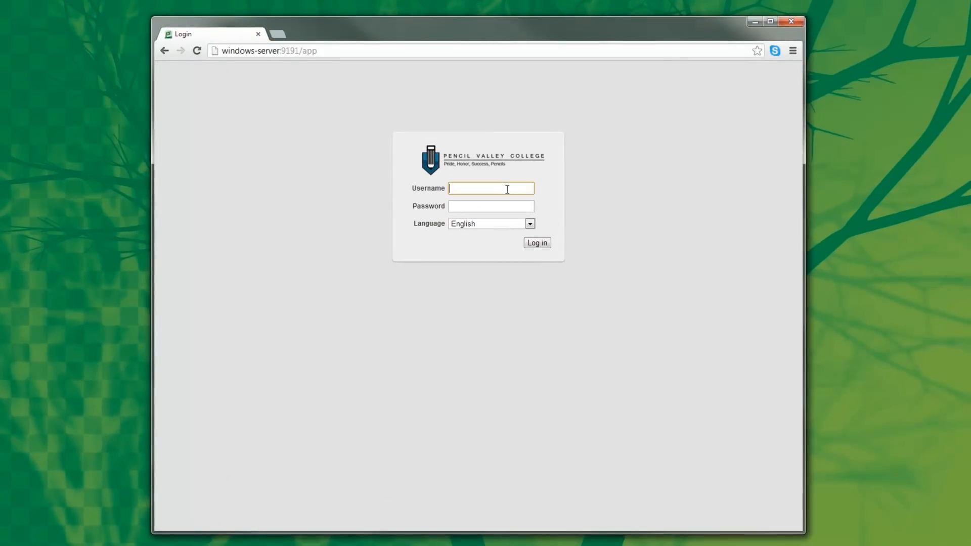
# - Log in to the Pencil Valley College PaperCut portal as john
pyautogui.write('john')
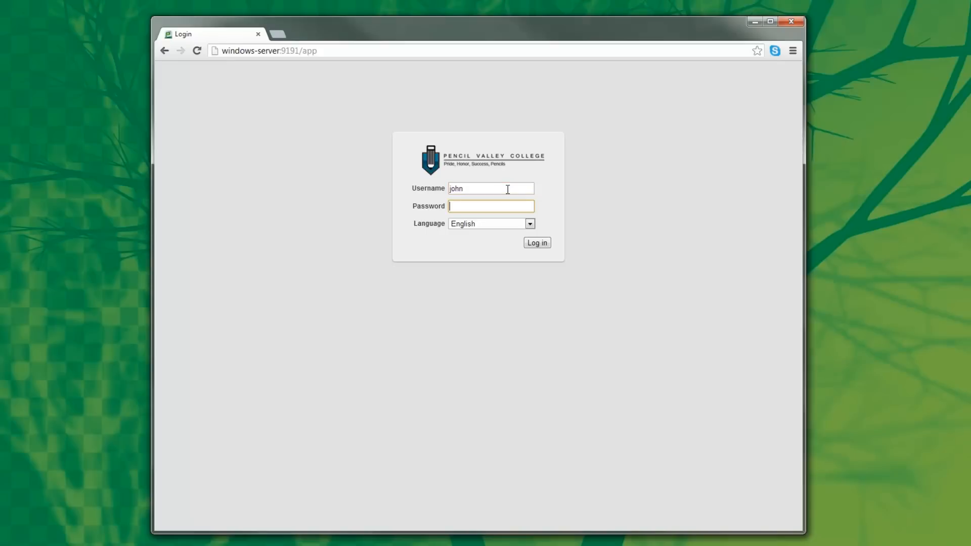
pyautogui.click(538, 243)
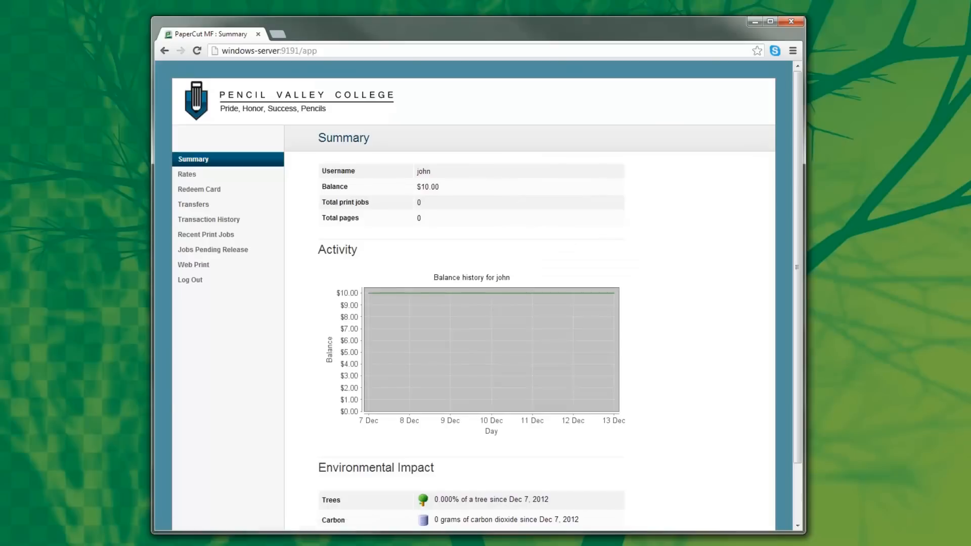
pyautogui.moveTo(252, 466)
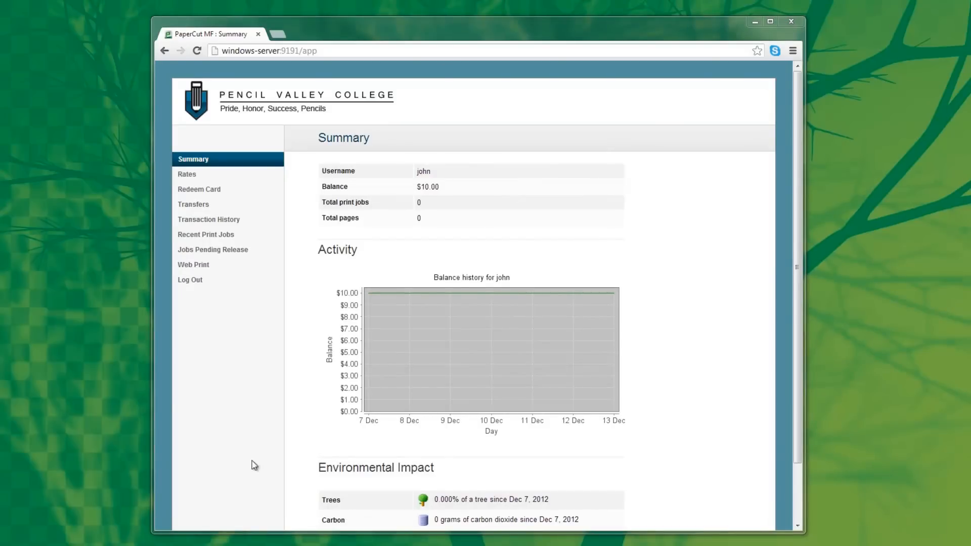
pyautogui.moveTo(425, 457)
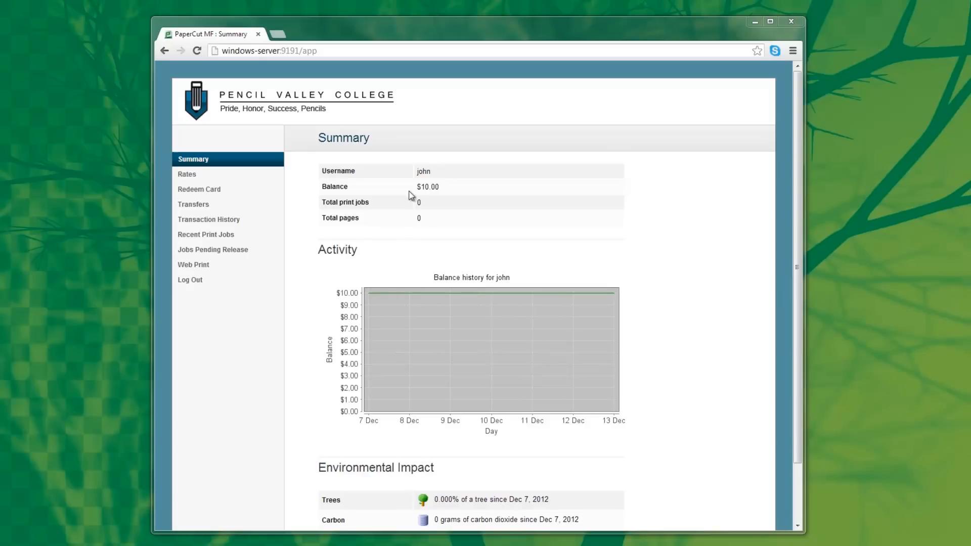
pyautogui.moveTo(409, 197)
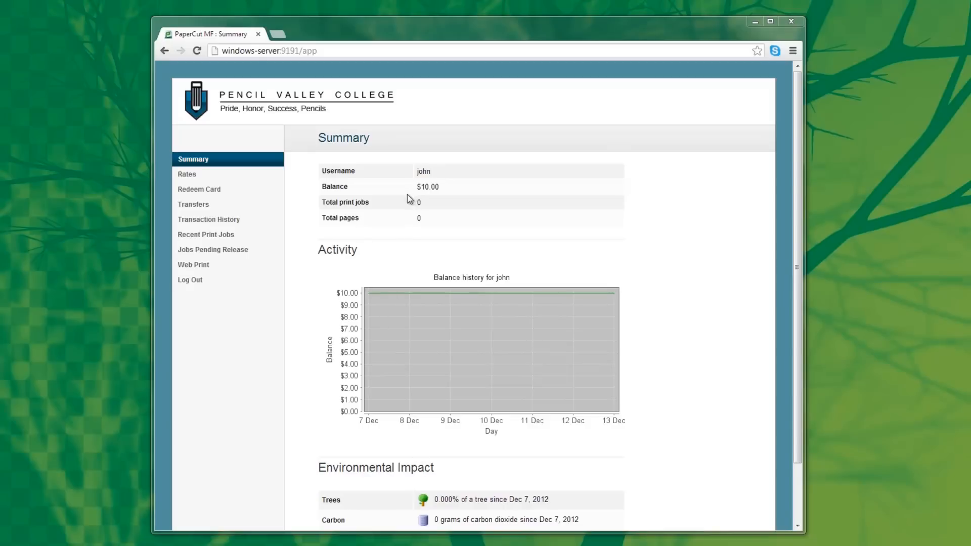
# - Go to the Web Print page from the portal's left navigation menu
pyautogui.click(290, 50)
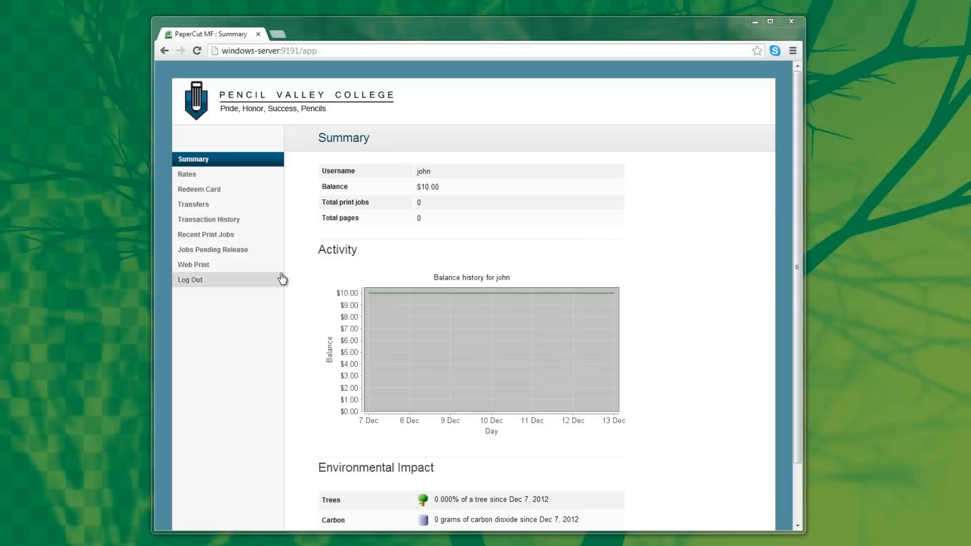
pyautogui.click(193, 265)
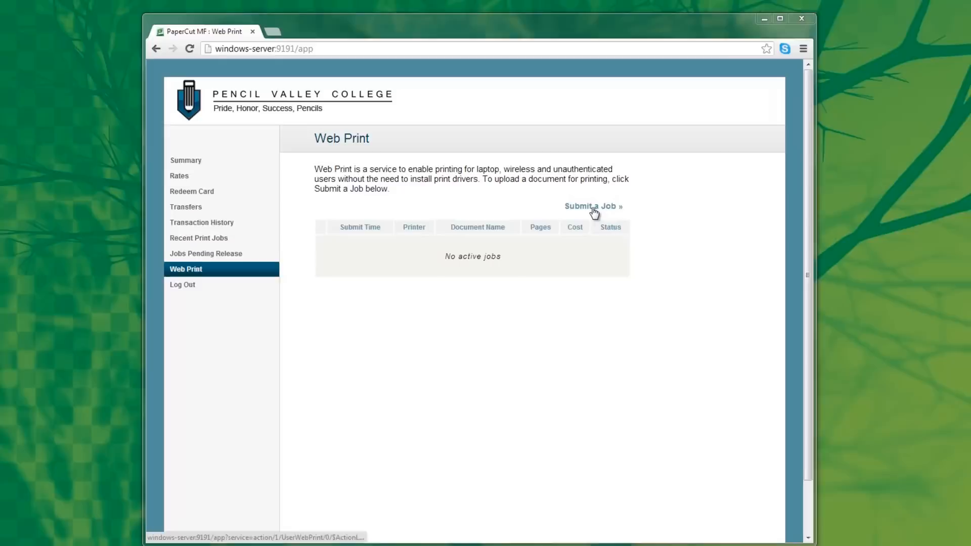
# - Start a web print job on Laser Printer - Building A with 1 copy
pyautogui.click(590, 206)
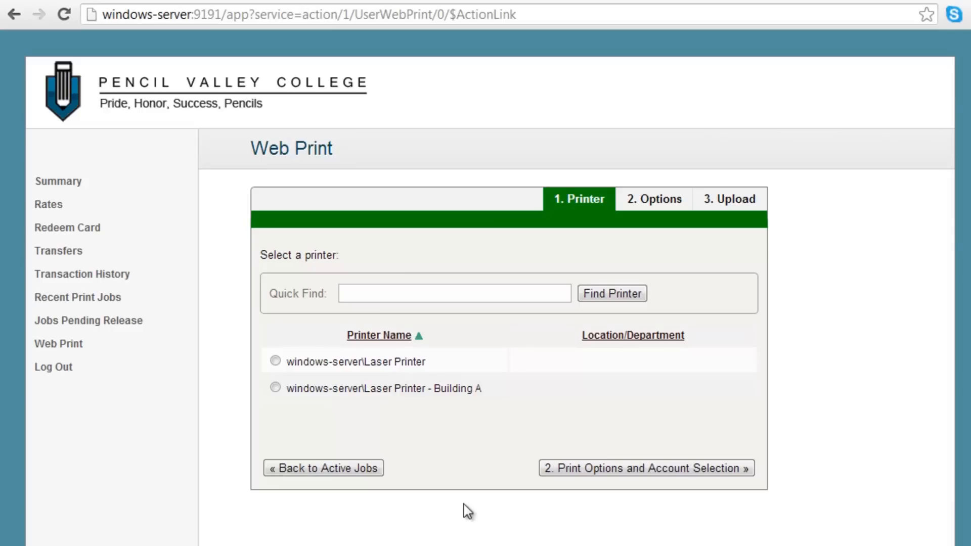
pyautogui.click(458, 293)
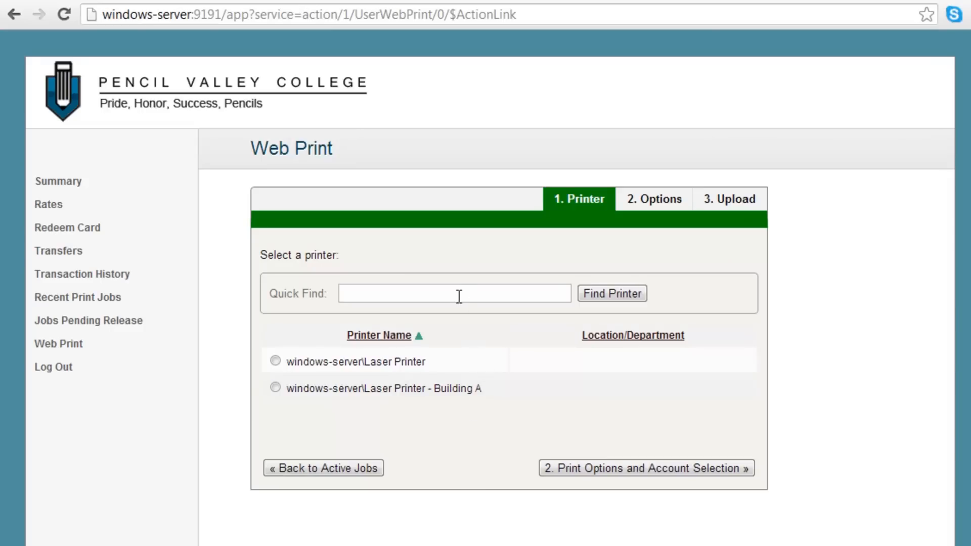
pyautogui.click(454, 293)
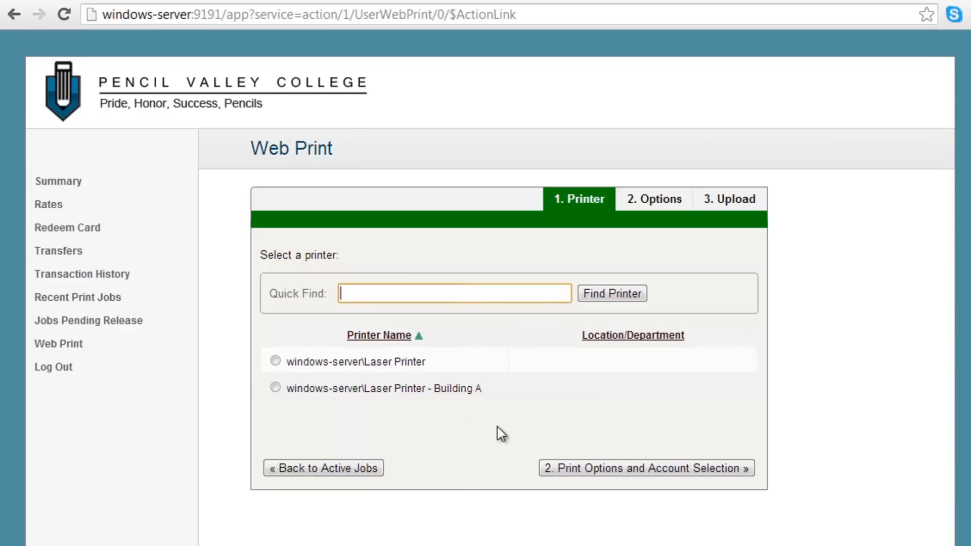
pyautogui.click(274, 388)
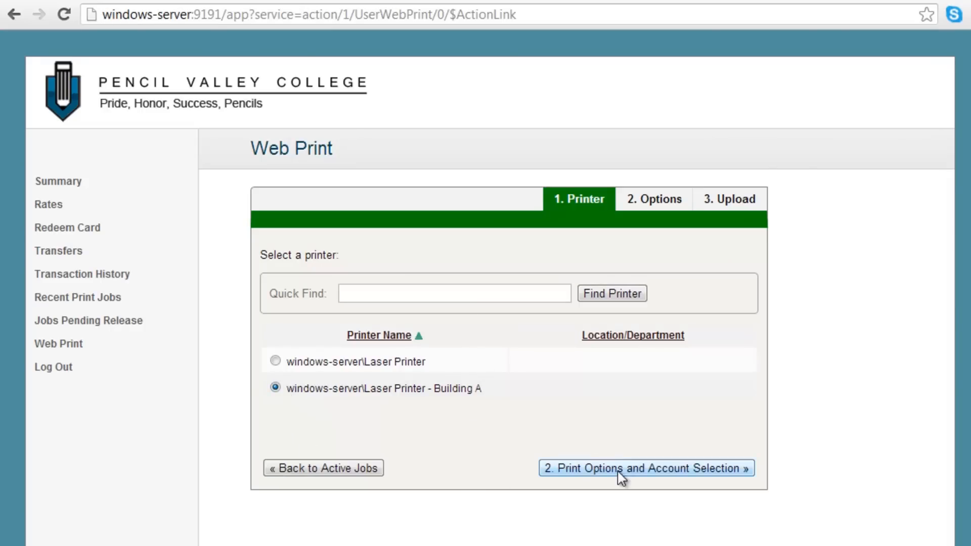
pyautogui.click(645, 468)
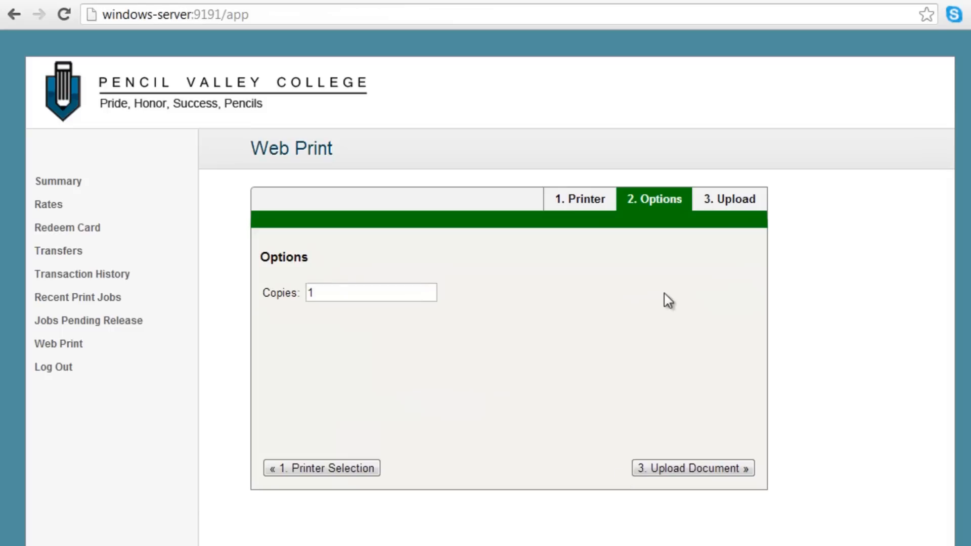
pyautogui.moveTo(289, 441)
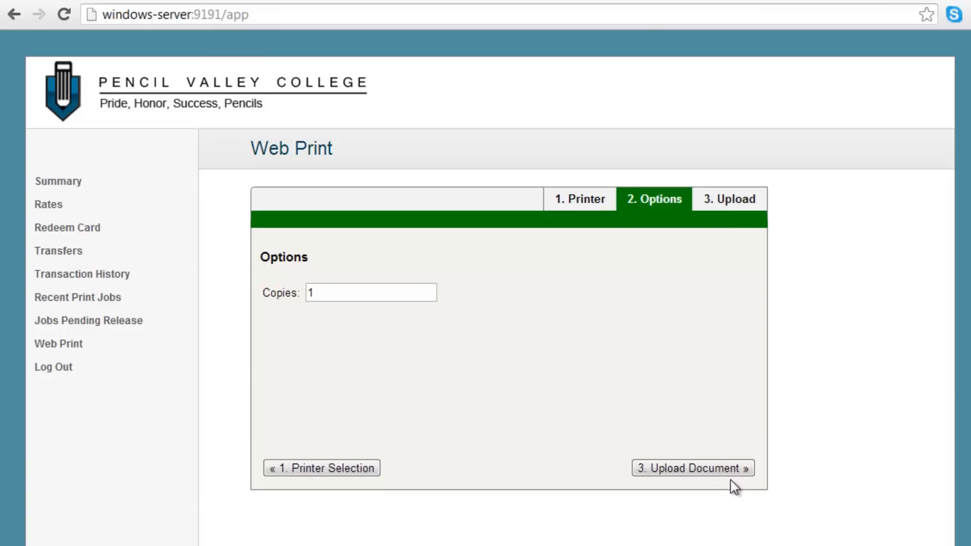
pyautogui.click(692, 468)
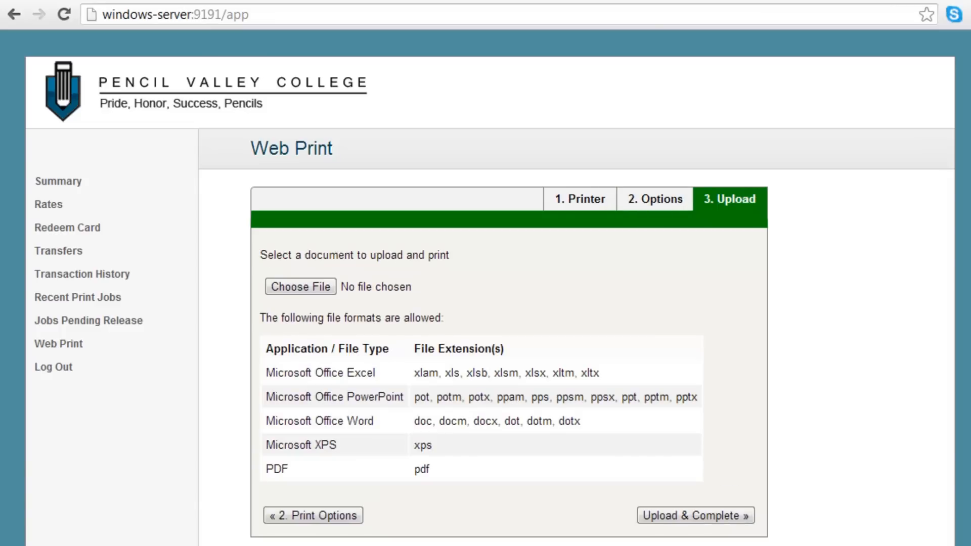
# - Upload Calculus101_21-10.docx from Documents and complete the print job
pyautogui.click(301, 286)
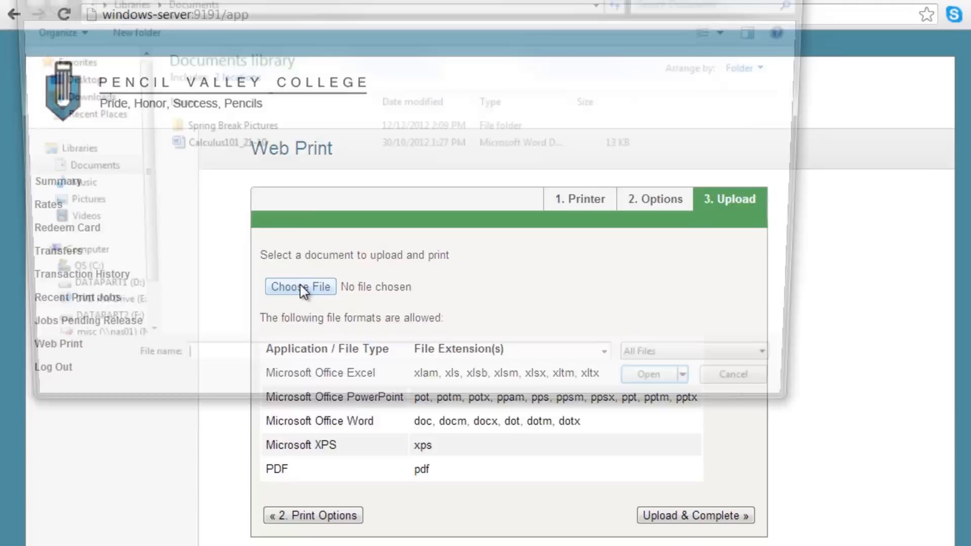
pyautogui.click(301, 286)
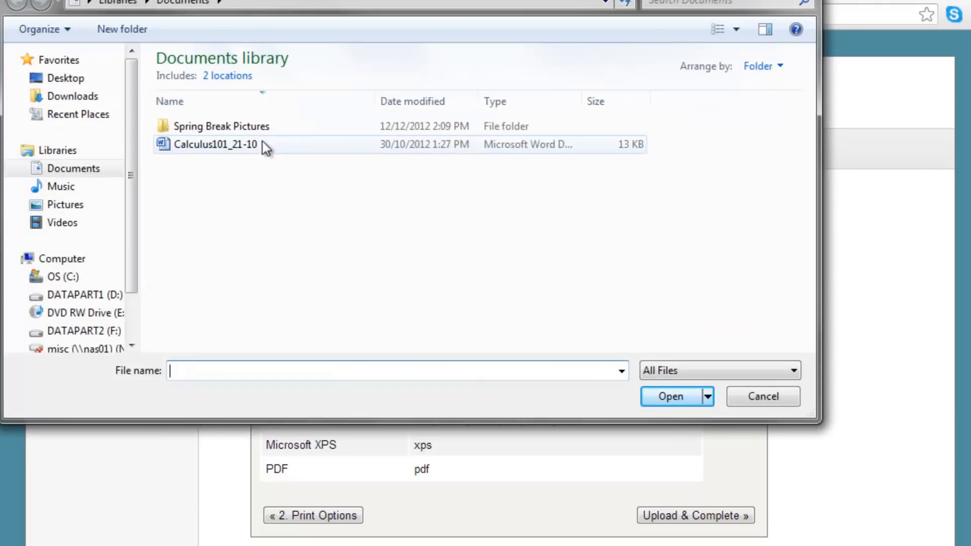
pyautogui.click(215, 144)
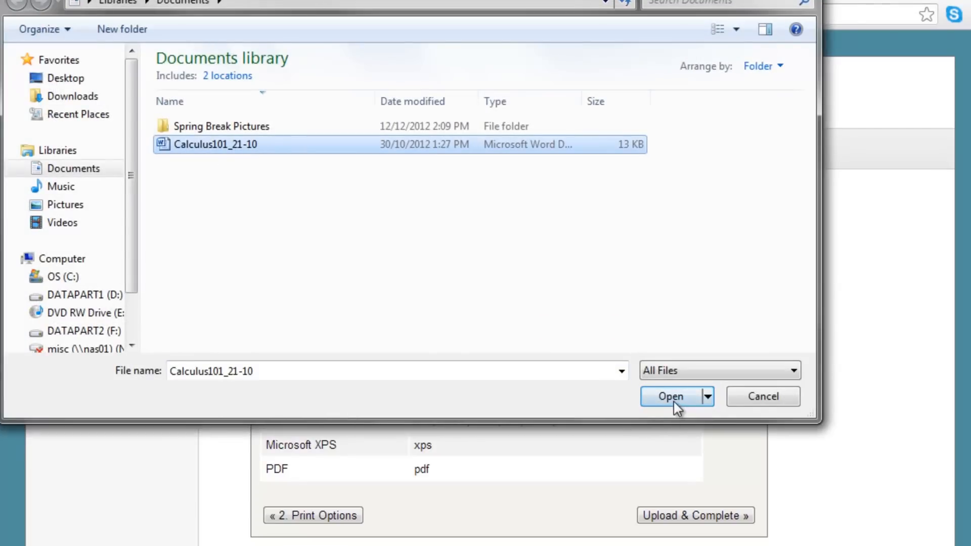
pyautogui.click(669, 397)
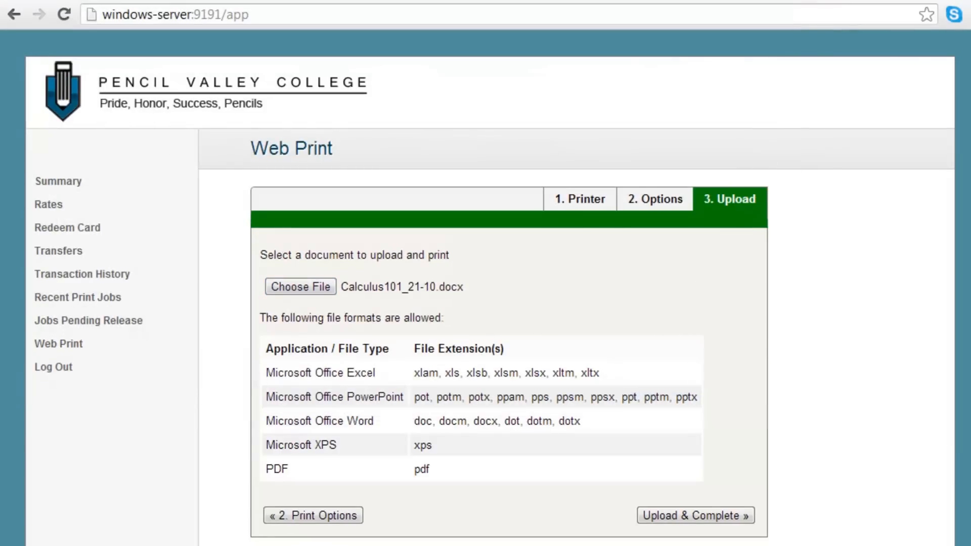
pyautogui.moveTo(712, 469)
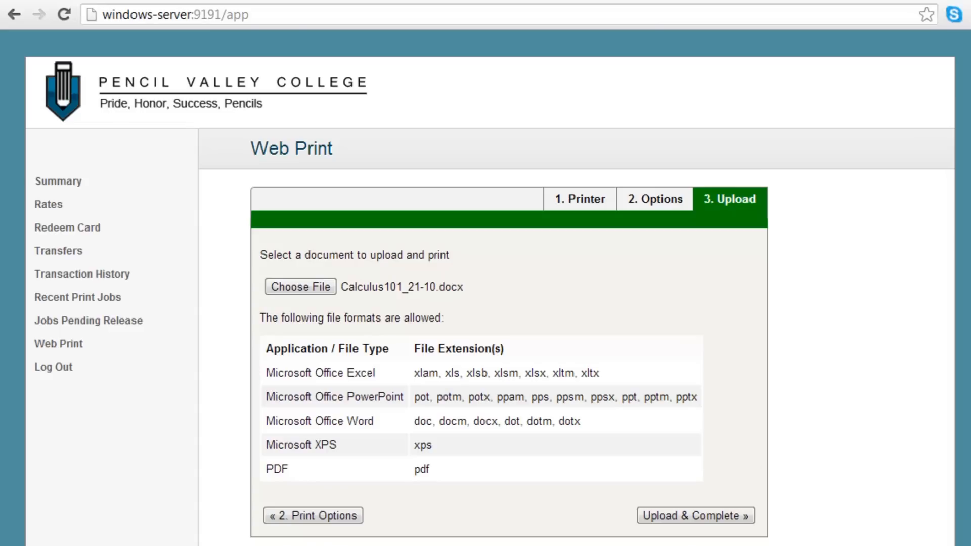
pyautogui.click(699, 516)
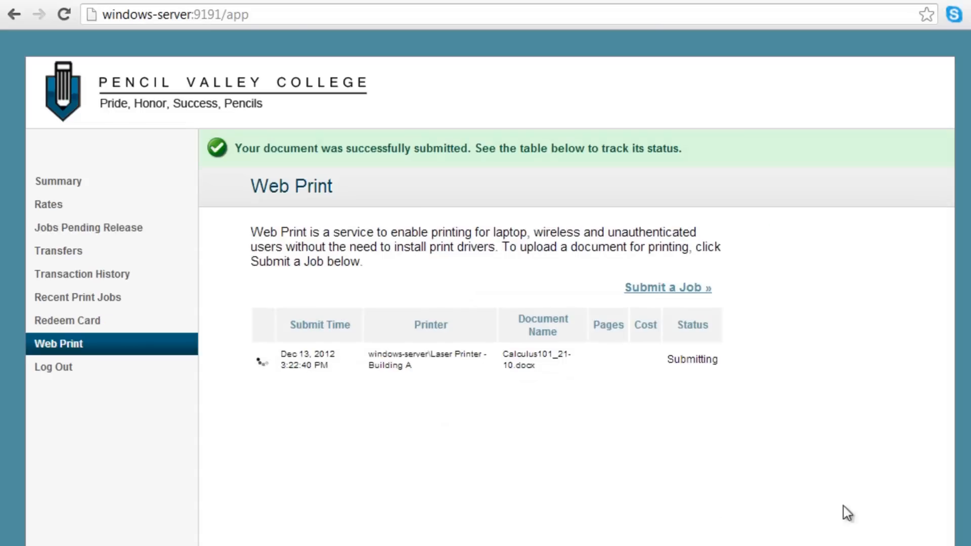